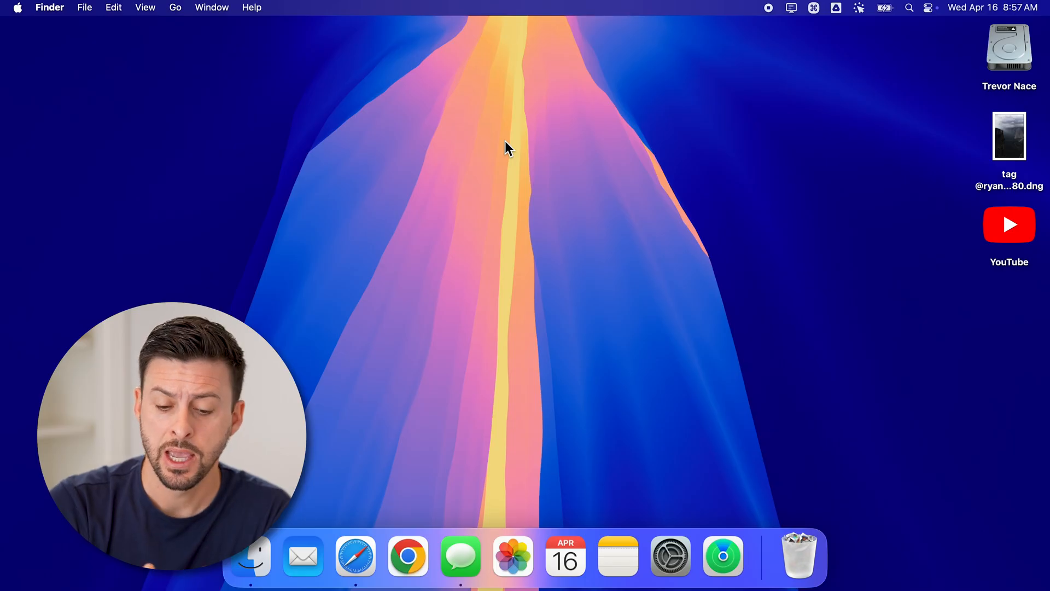
mouse_move(1021, 190)
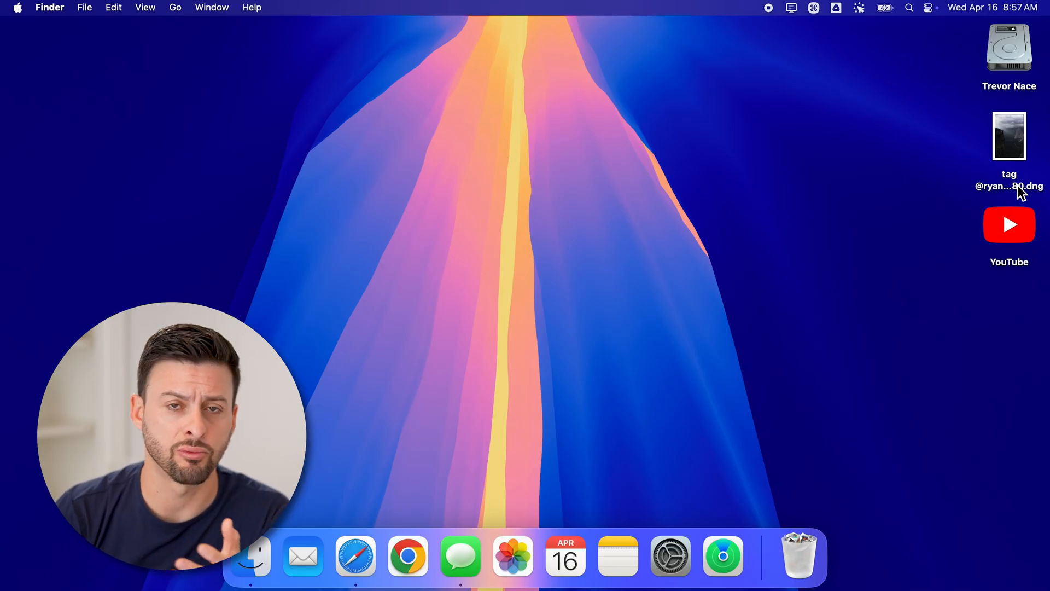
mouse_move(1011, 187)
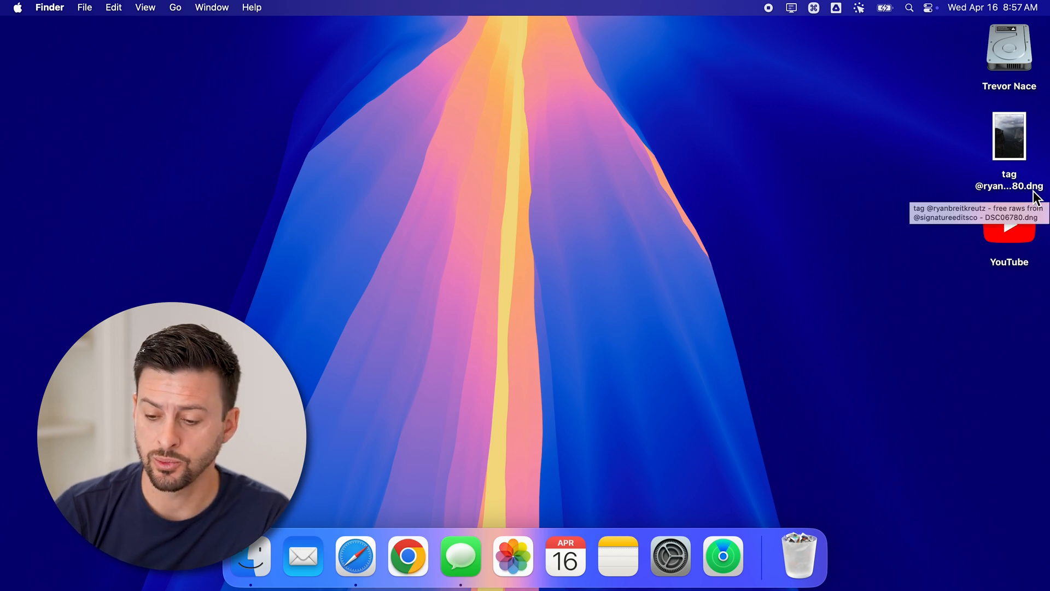
mouse_move(896, 215)
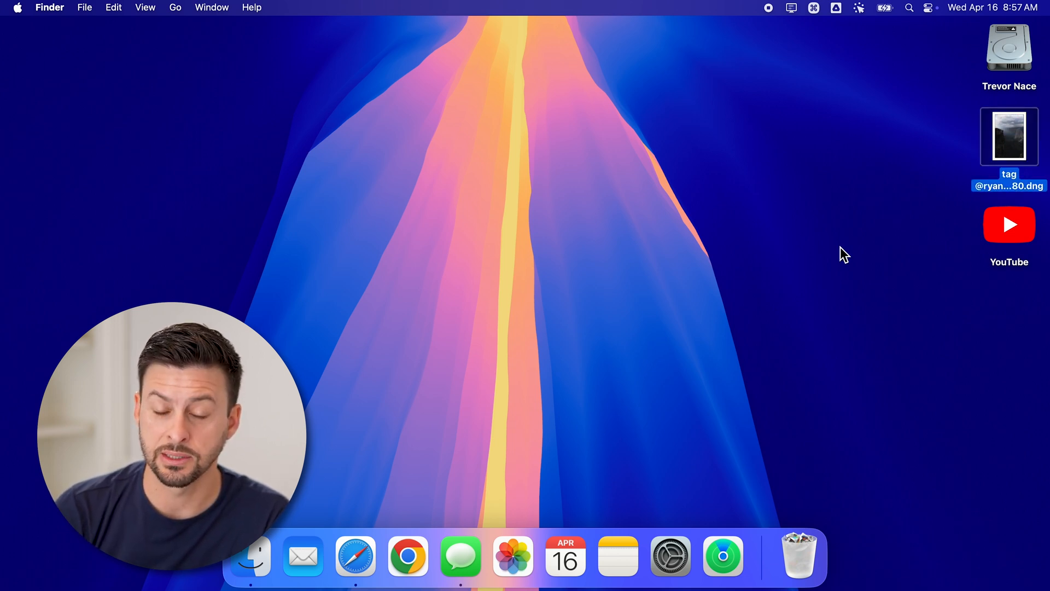
mouse_move(803, 289)
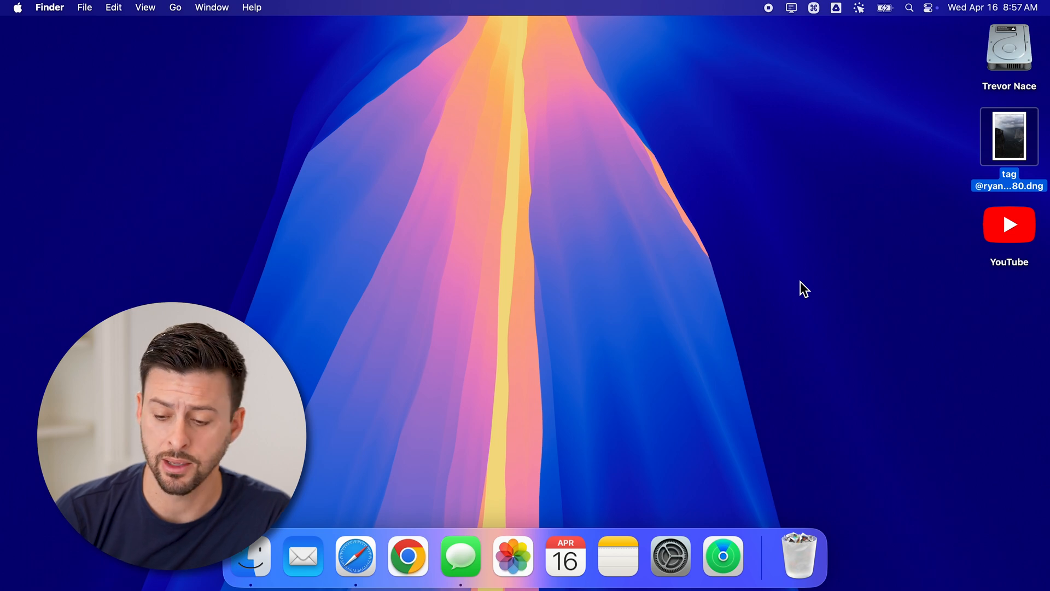
mouse_move(1016, 137)
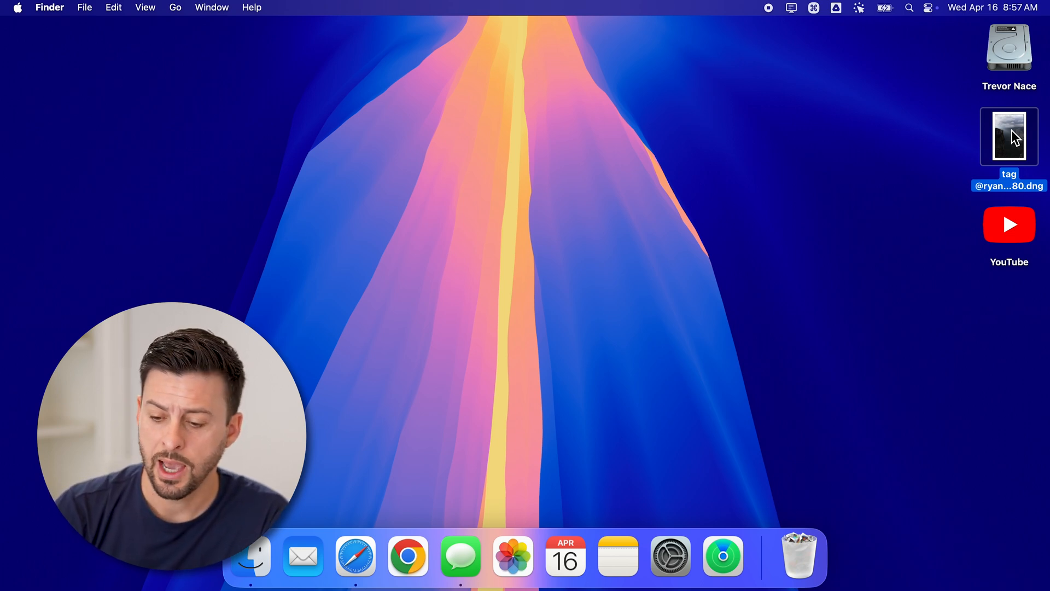
Bring up Convert Image for the DNG photo from its Quick Actions menu.
right_click(1008, 136)
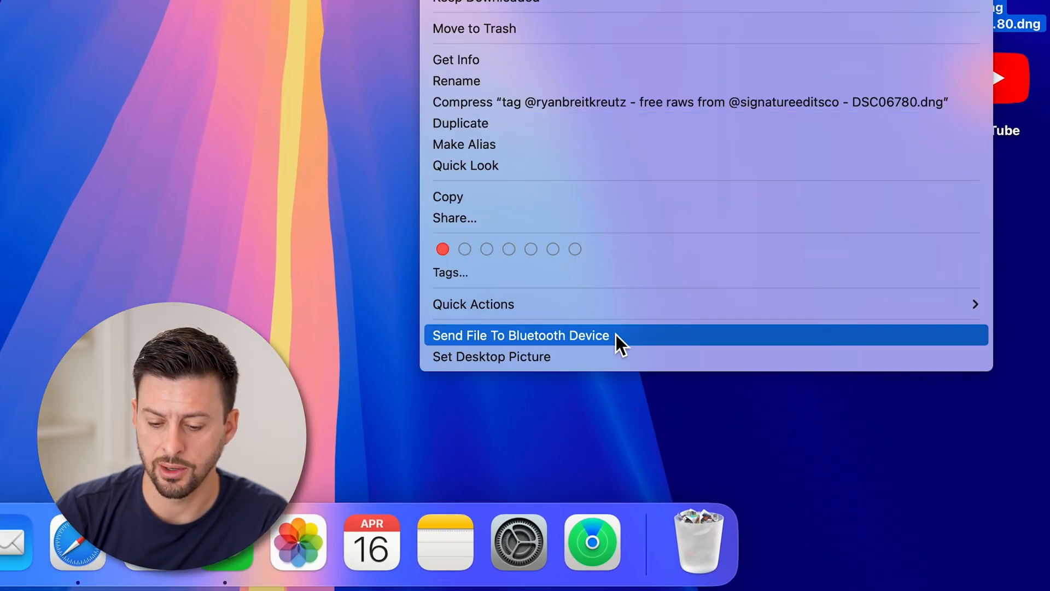
mouse_move(472, 304)
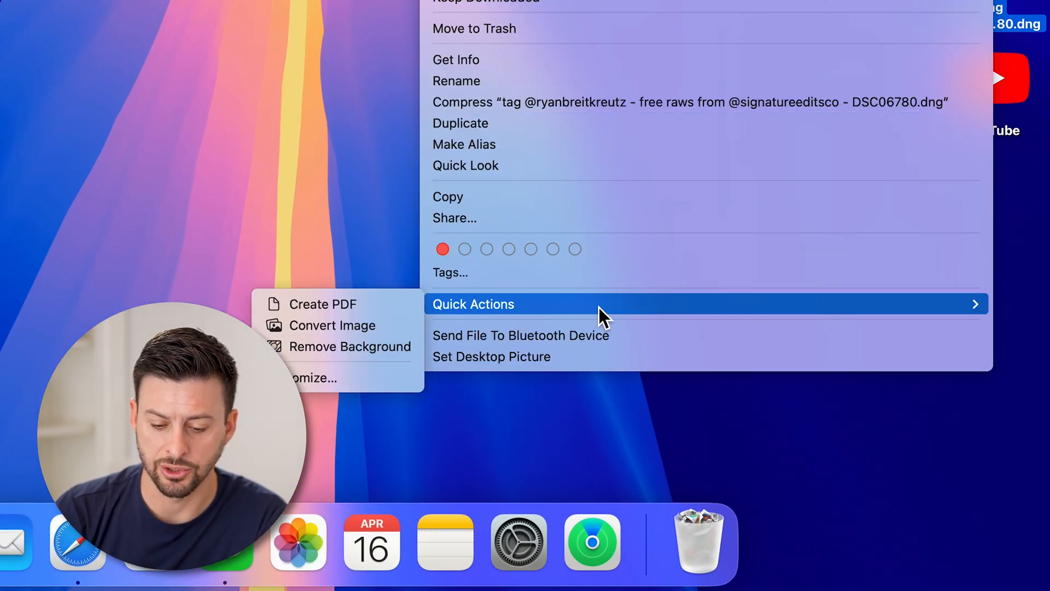
mouse_move(338, 325)
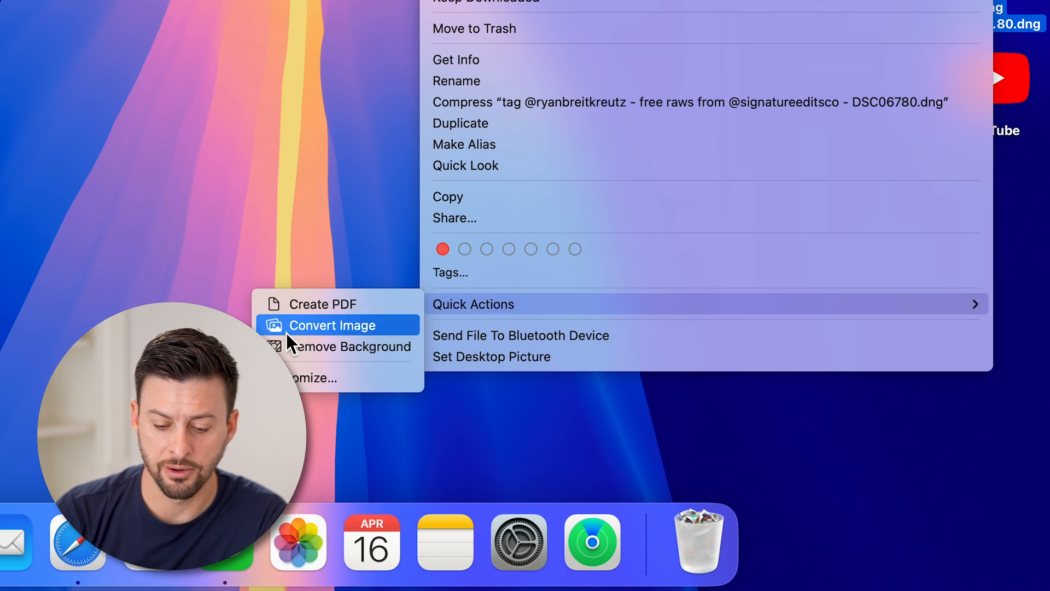
left_click(338, 325)
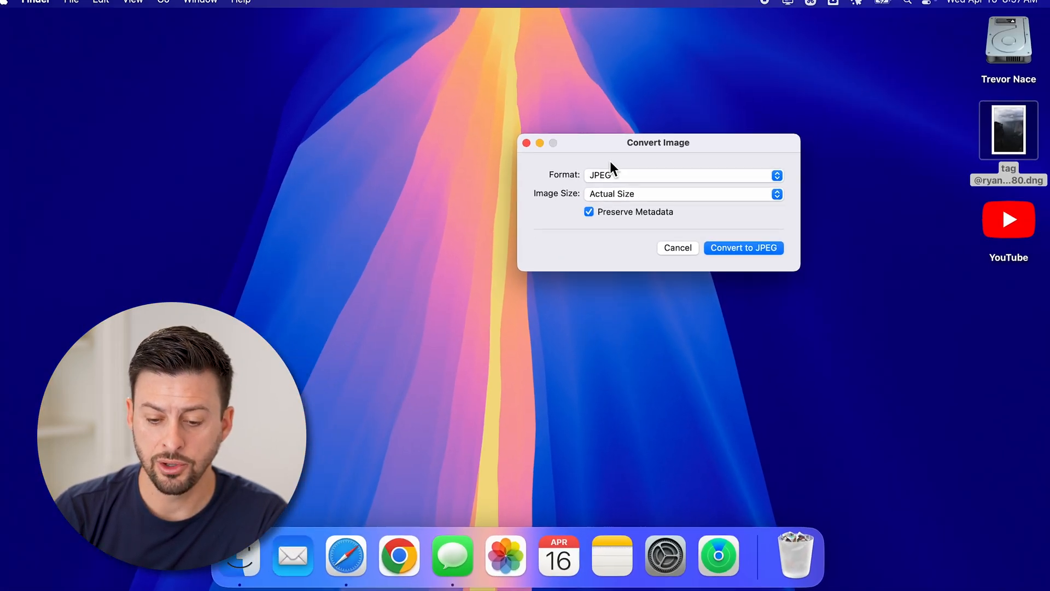
left_click(681, 175)
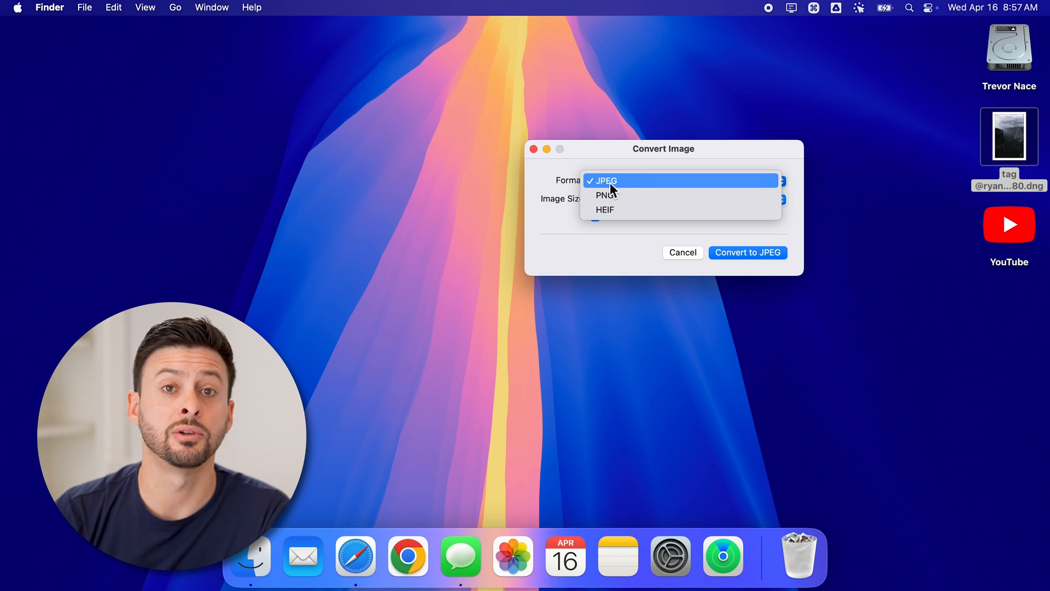
mouse_move(604, 195)
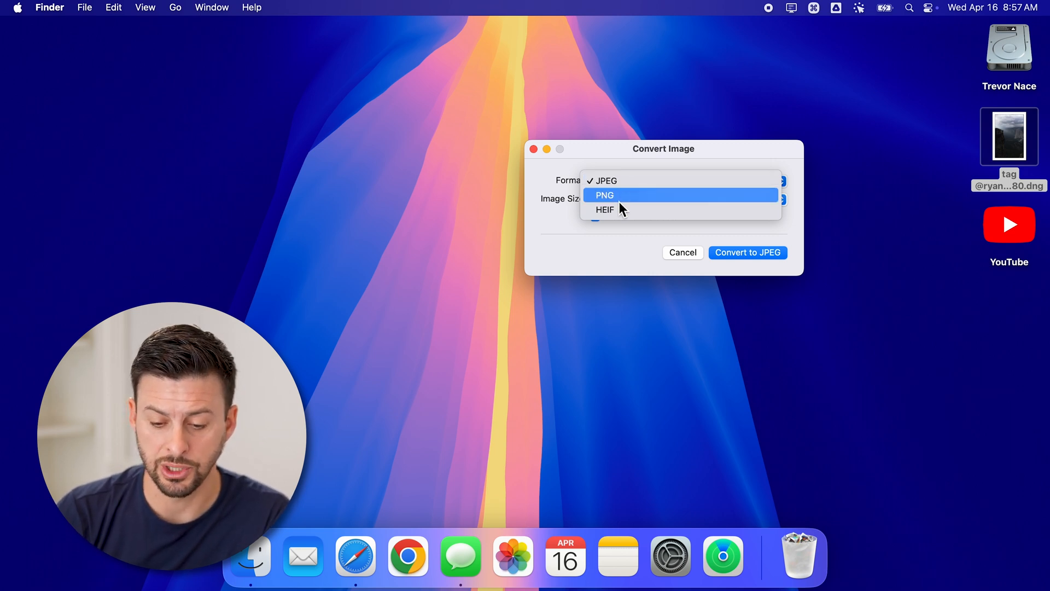
left_click(604, 181)
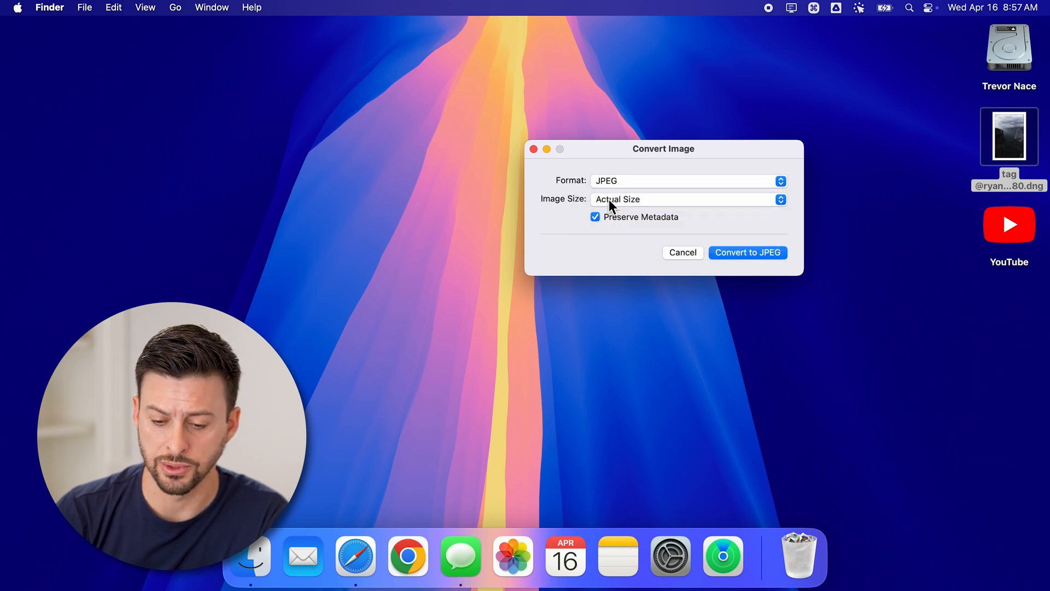
left_click(747, 252)
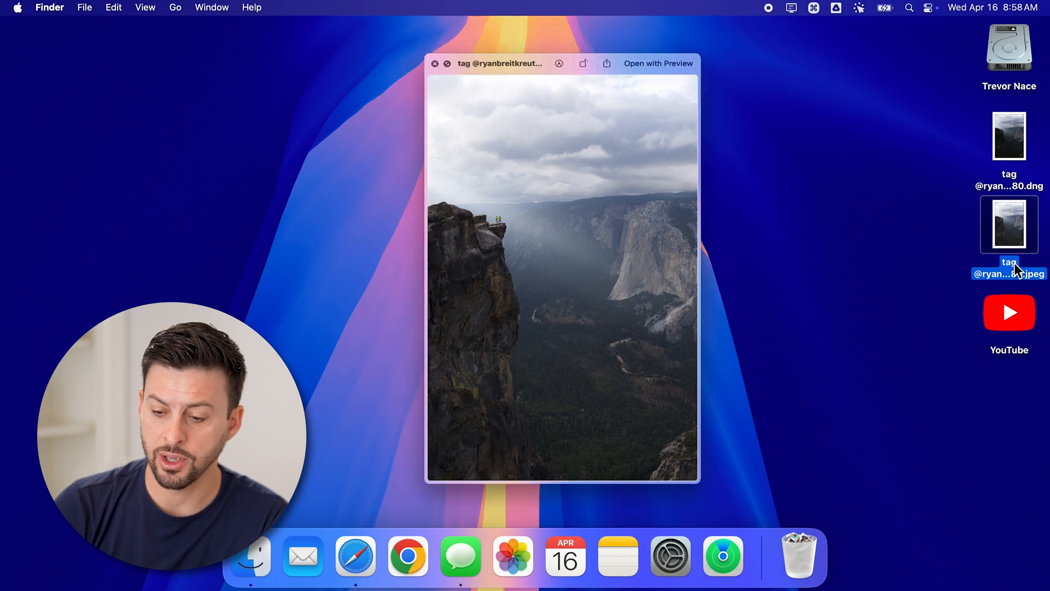
Close the Quick Look preview of the new JPEG copy.
left_click(434, 64)
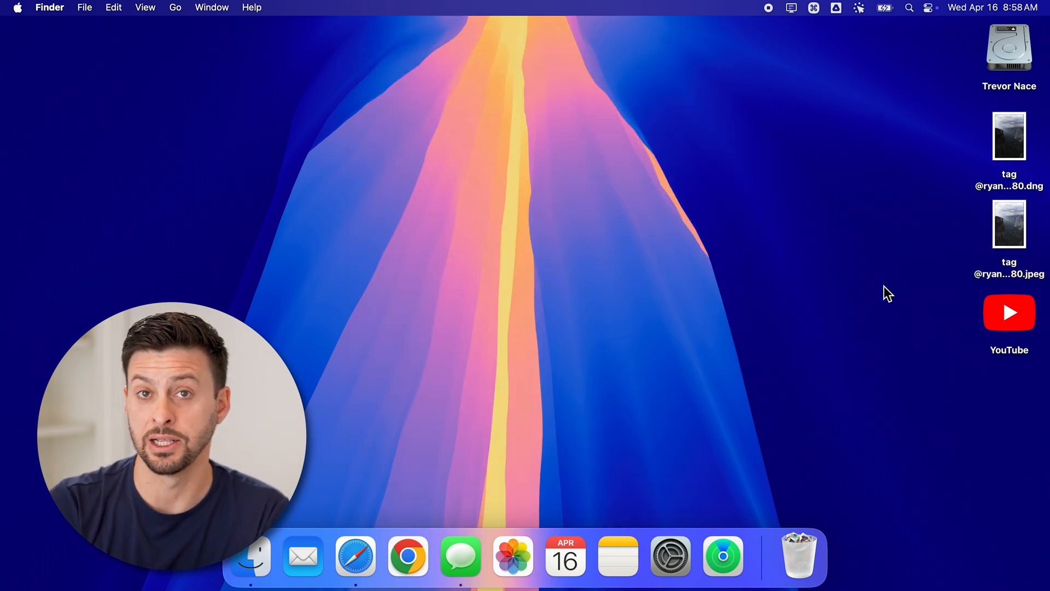